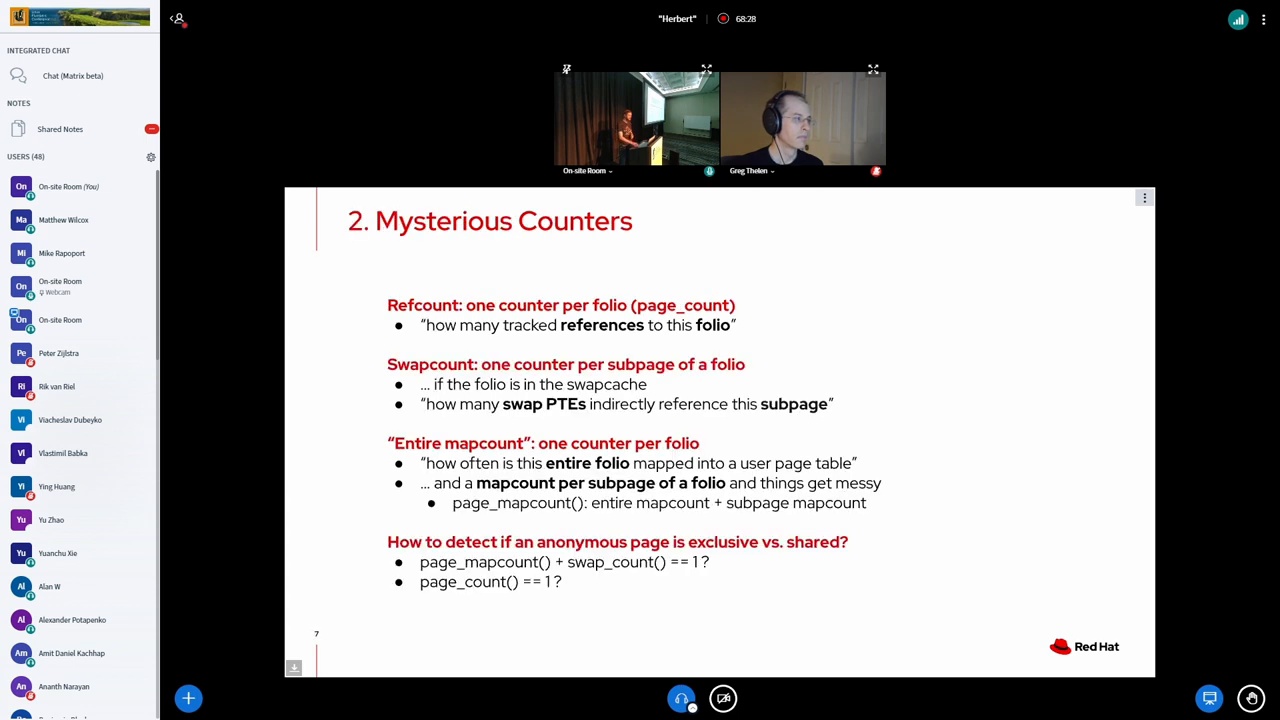
{"action": "mouse_move", "coordinate": [681, 698]}
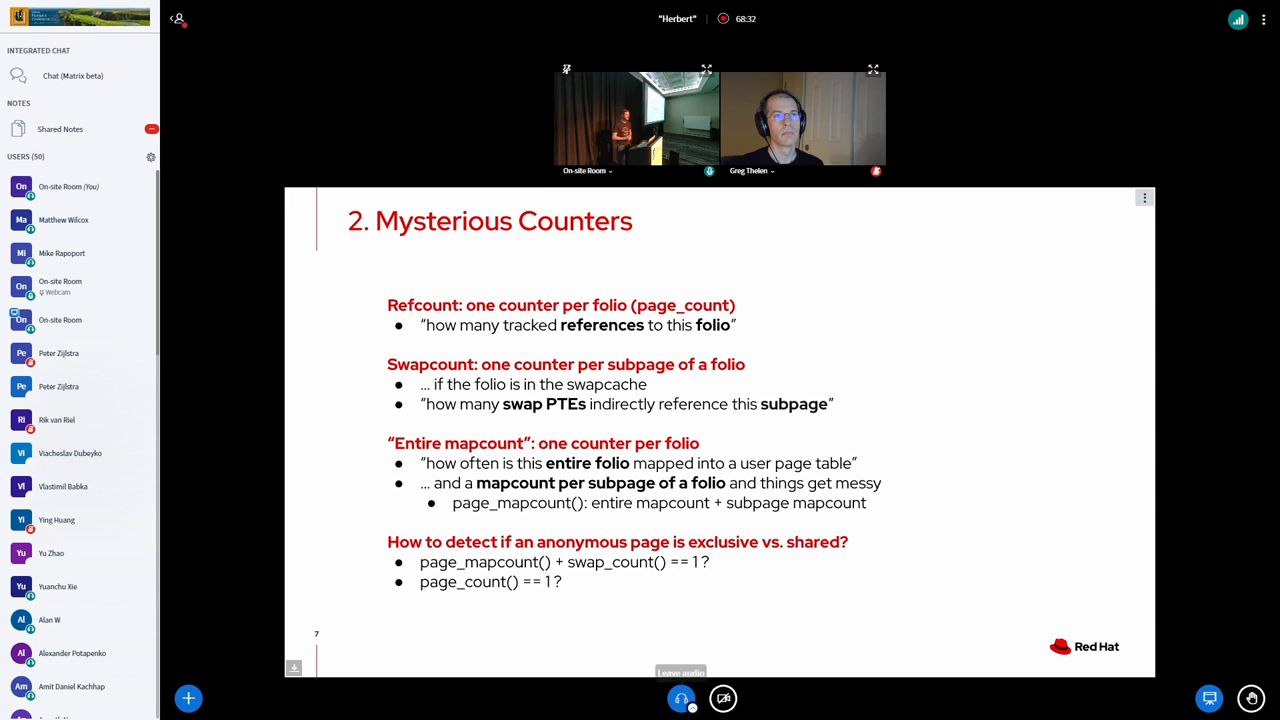
{"action": "mouse_move", "coordinate": [681, 698]}
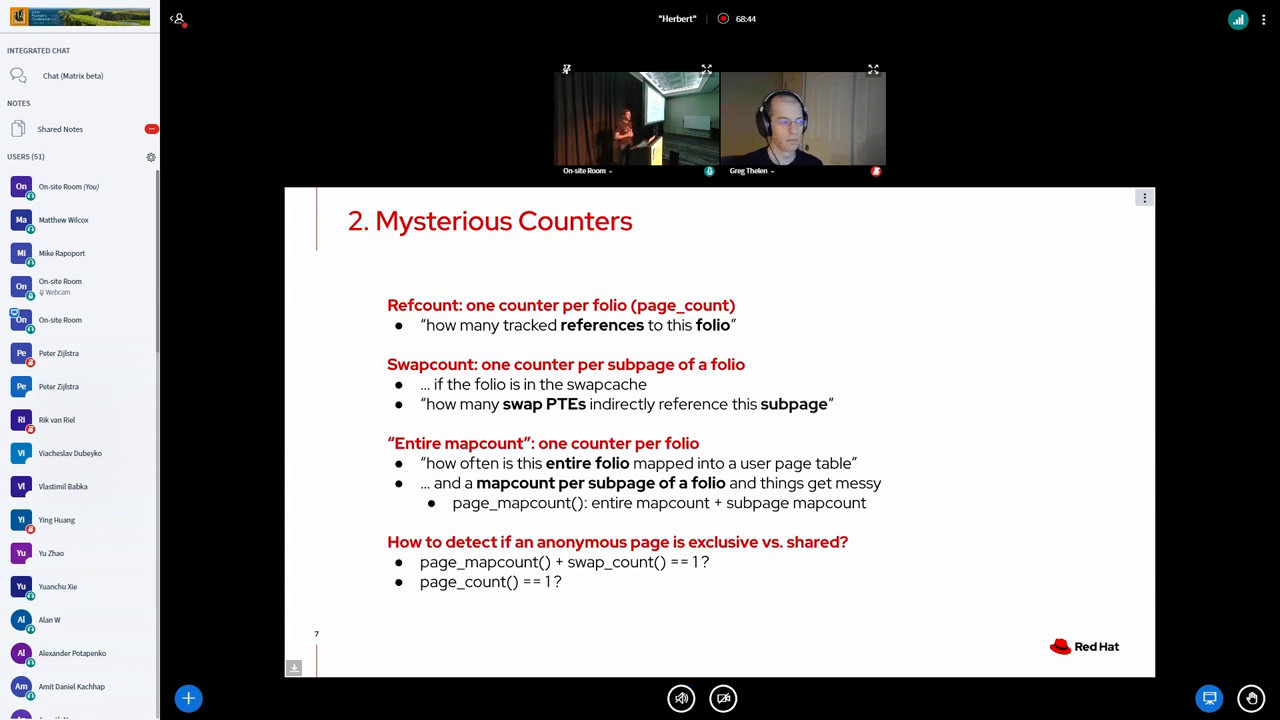
Step: Join audio in listen-only mode after the Microphone option hits a media device error
{"action": "left_click", "coordinate": [681, 698]}
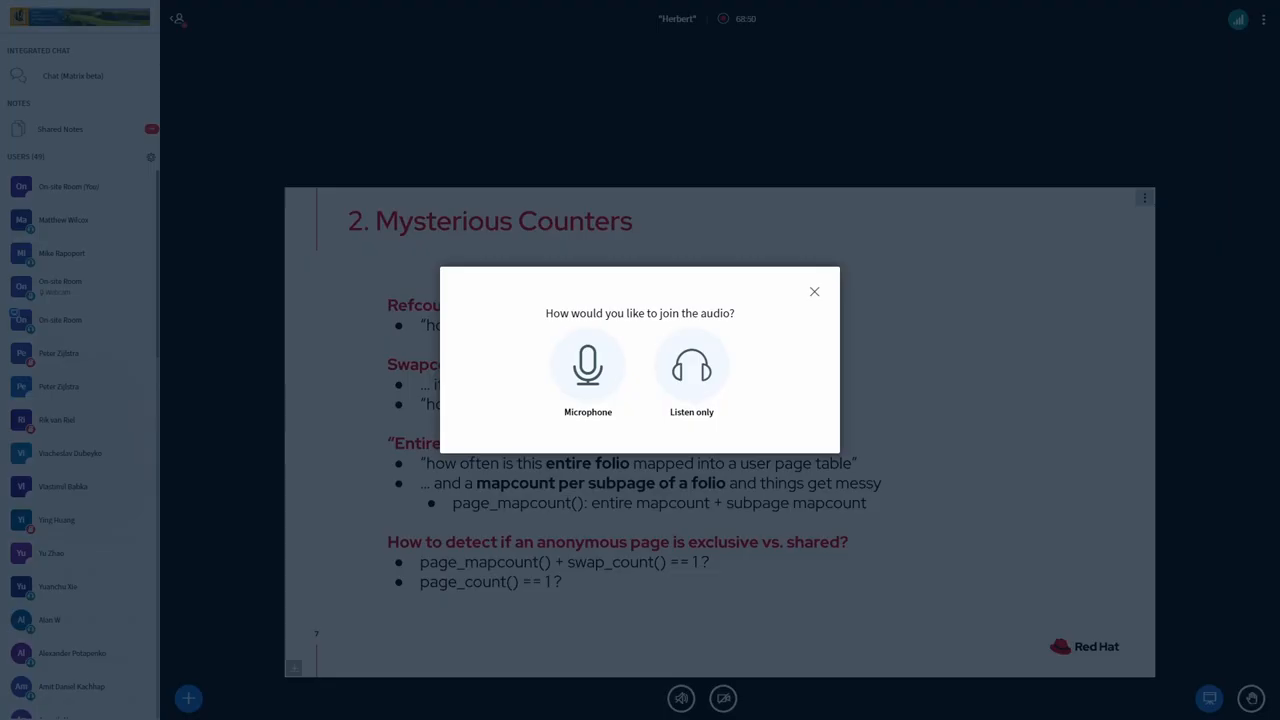
{"action": "left_click", "coordinate": [691, 365]}
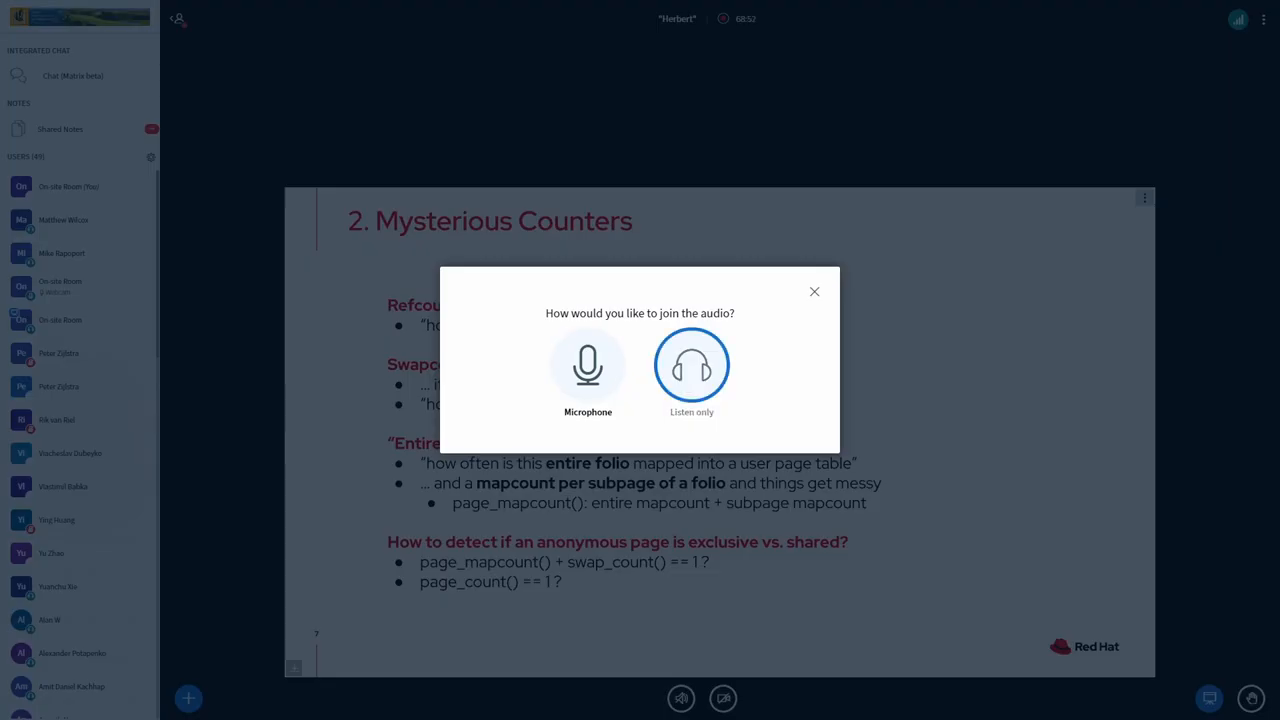
{"action": "left_click", "coordinate": [691, 365]}
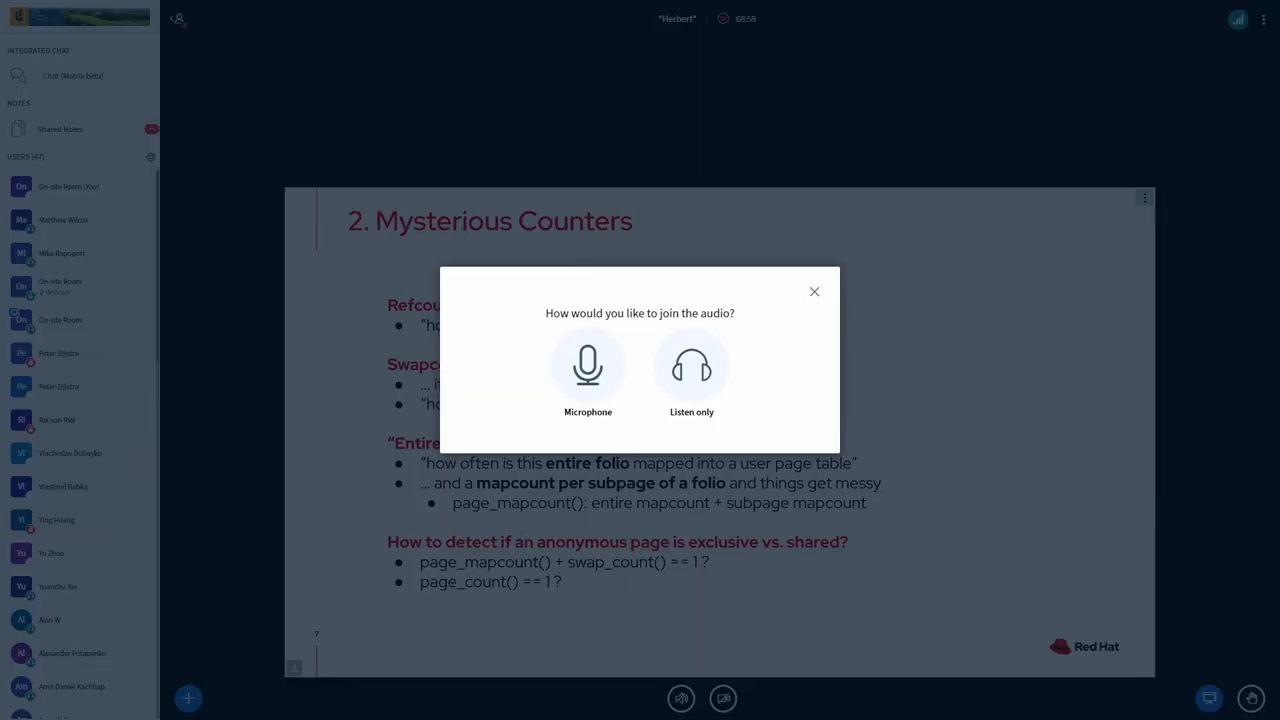
{"action": "left_click", "coordinate": [588, 365]}
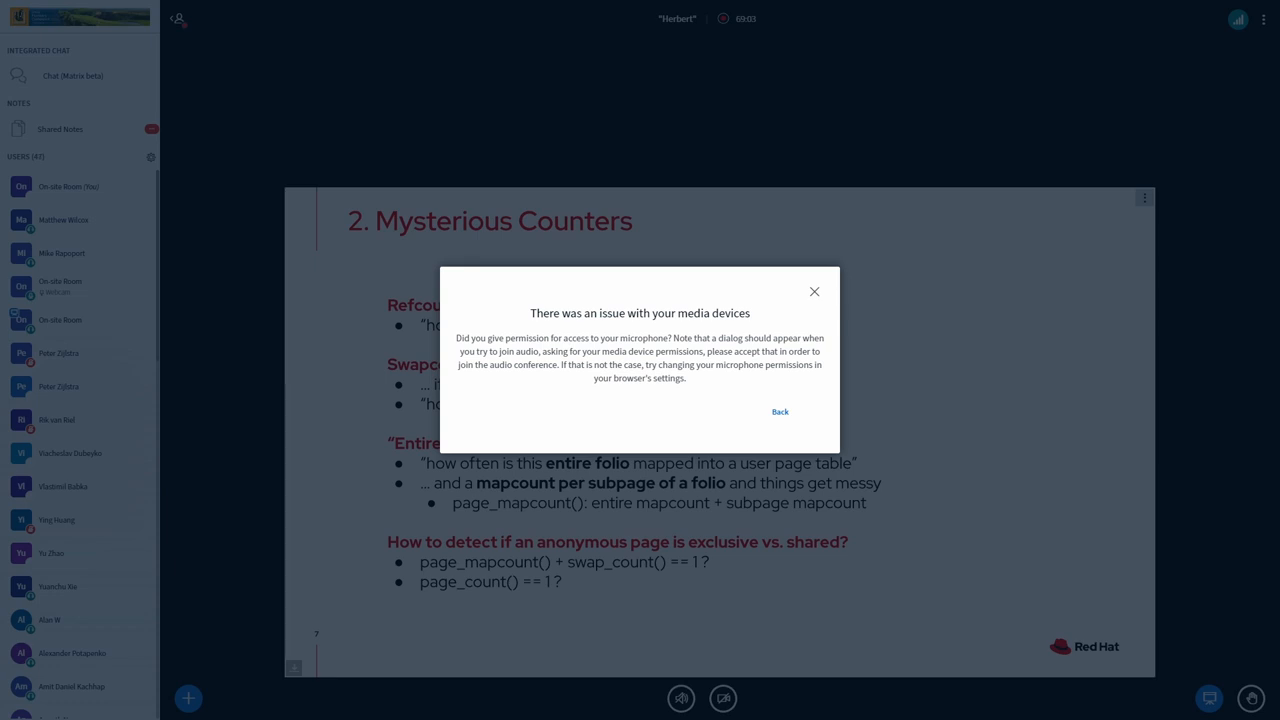
{"action": "left_click", "coordinate": [779, 411]}
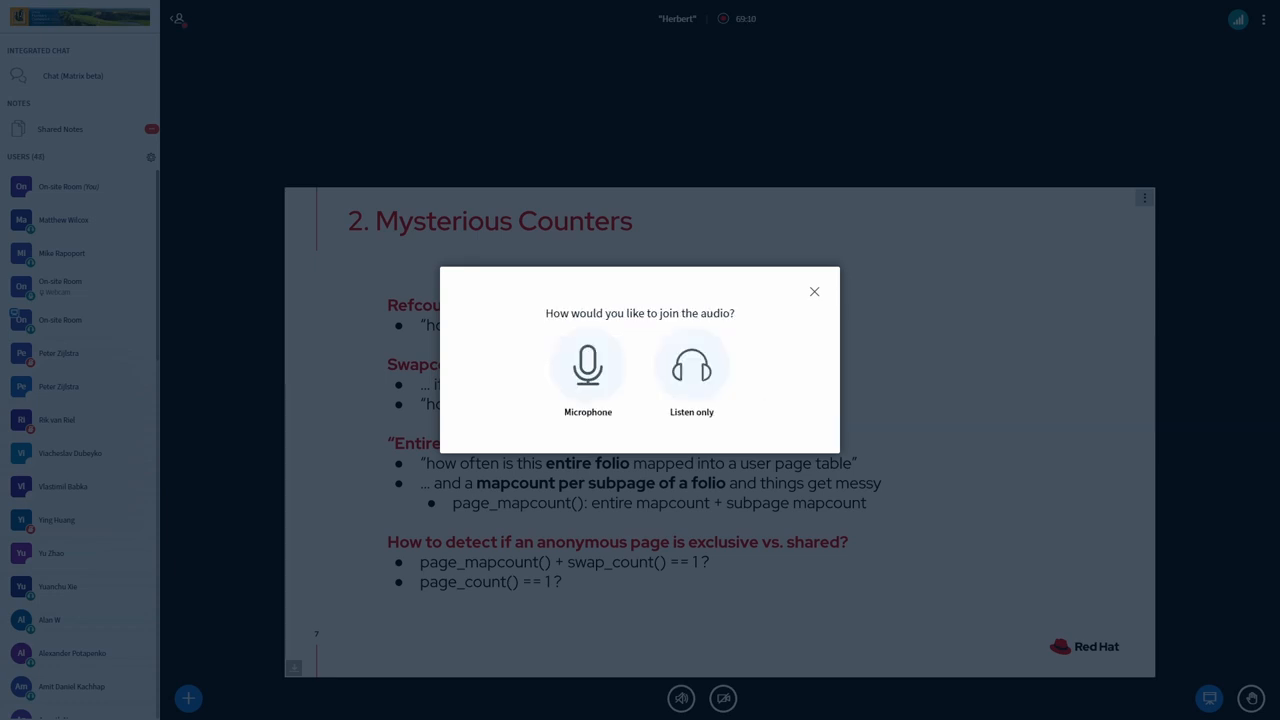
{"action": "left_click", "coordinate": [588, 365]}
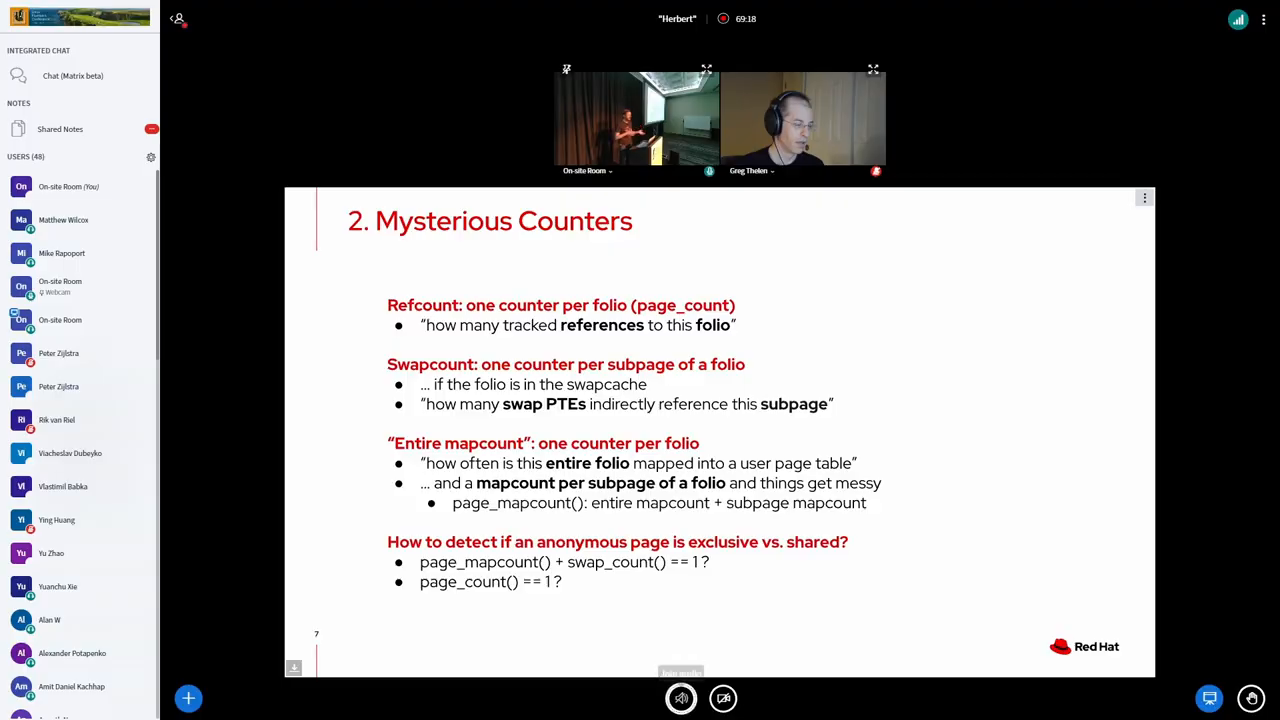
{"action": "left_click", "coordinate": [681, 698]}
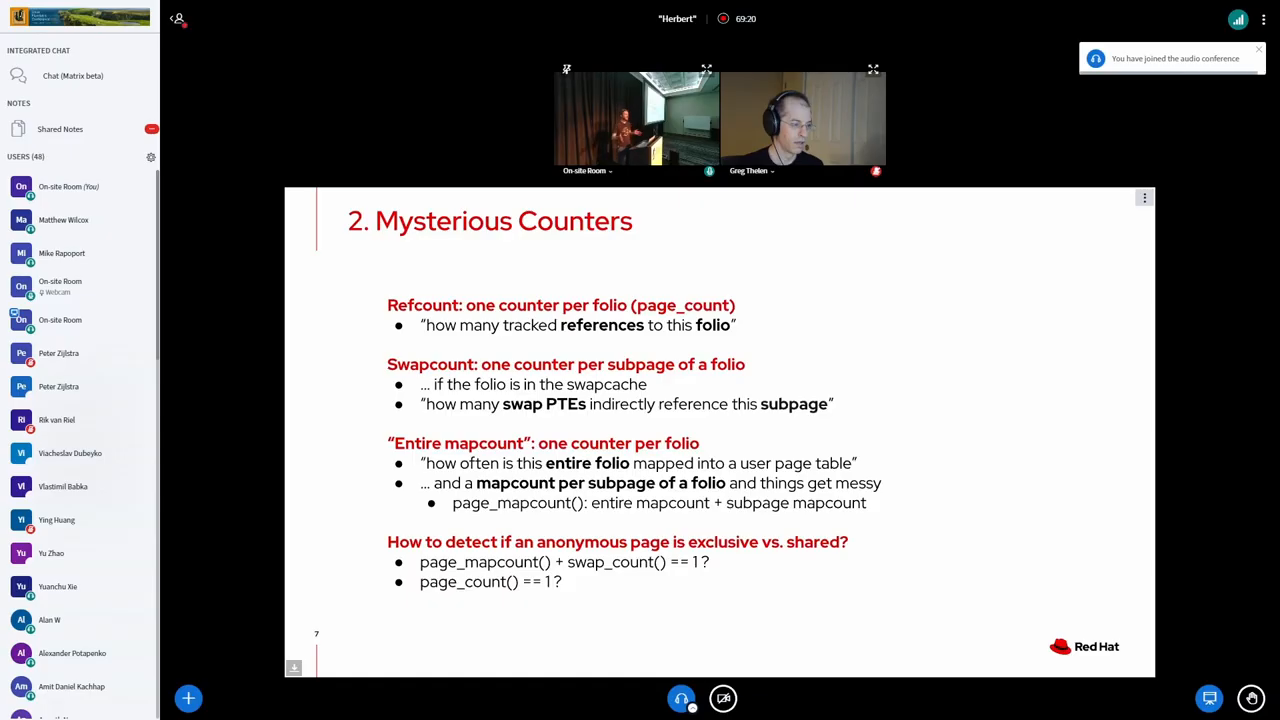